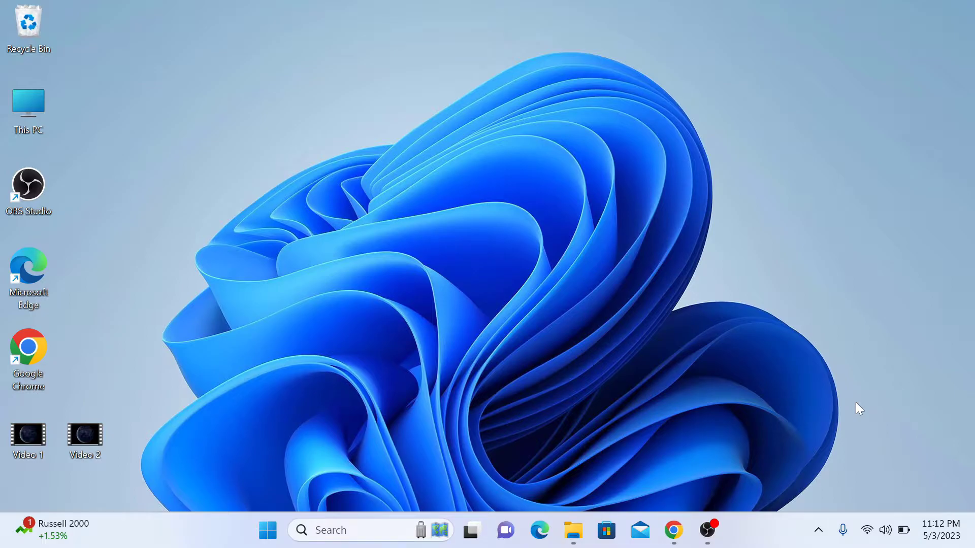
mouse_move(885, 401)
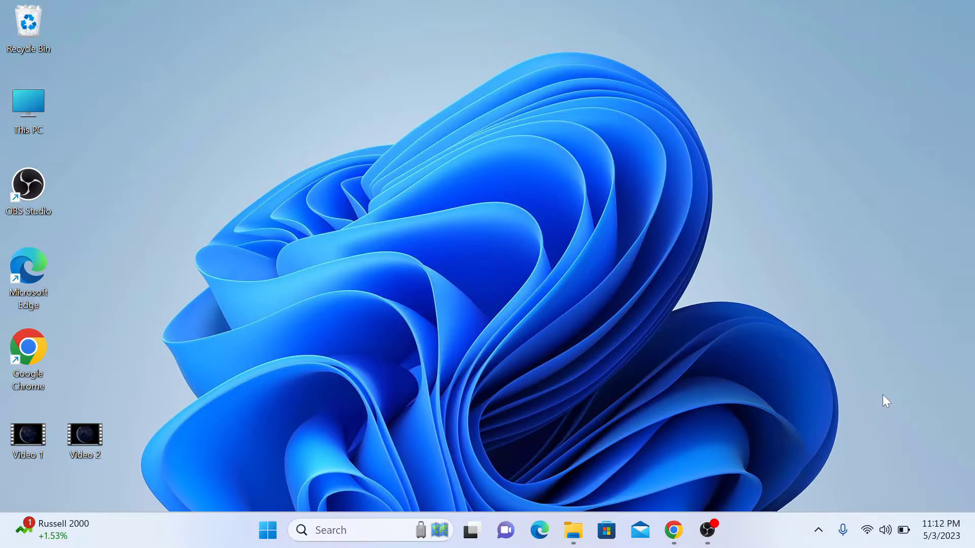
mouse_move(640, 530)
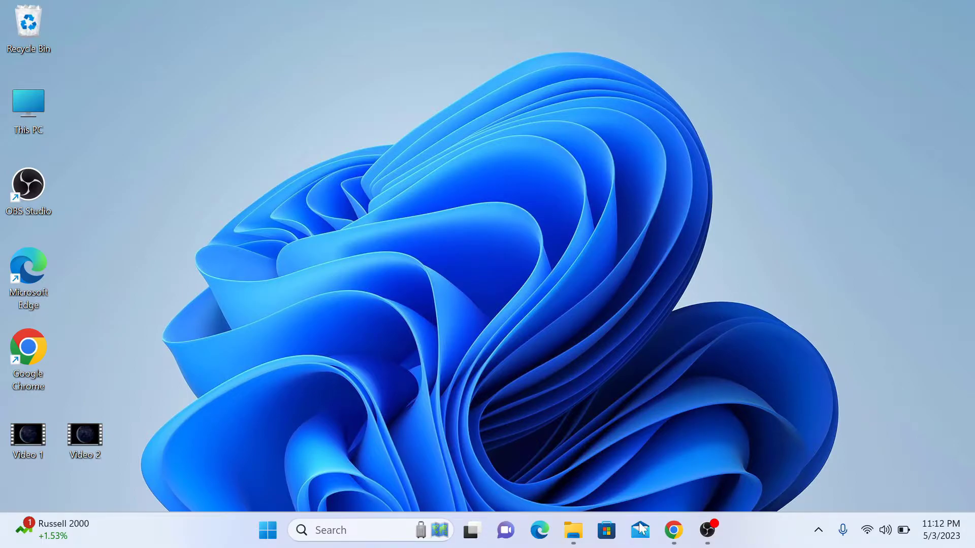
Step: Switch to Chrome and open the Videos folder listing Video 1.avi and Video 2.mp4
left_click(672, 530)
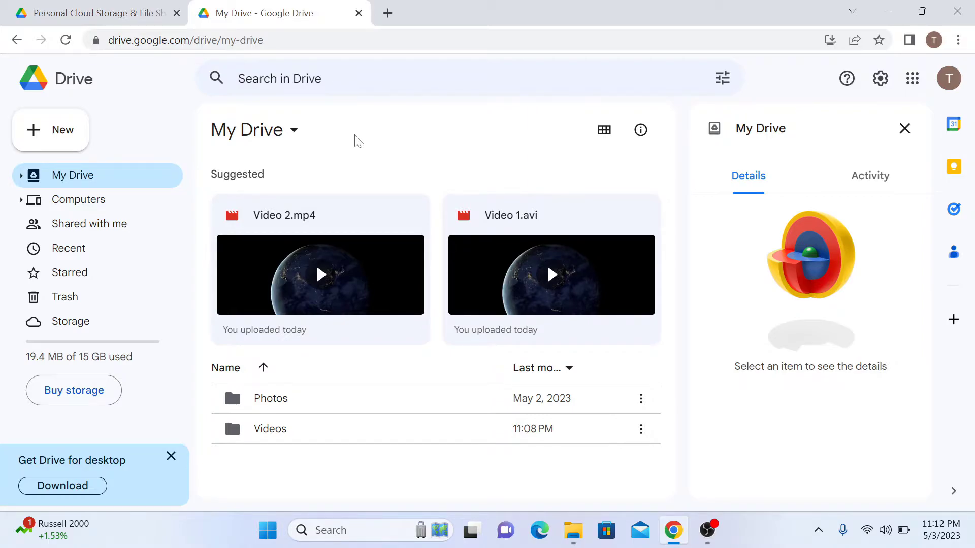
mouse_move(311, 428)
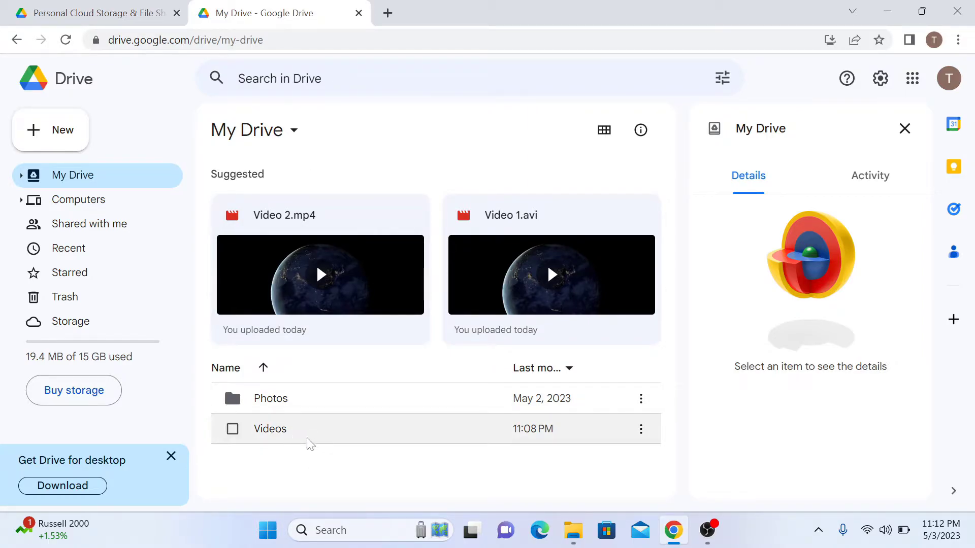
double_click(270, 429)
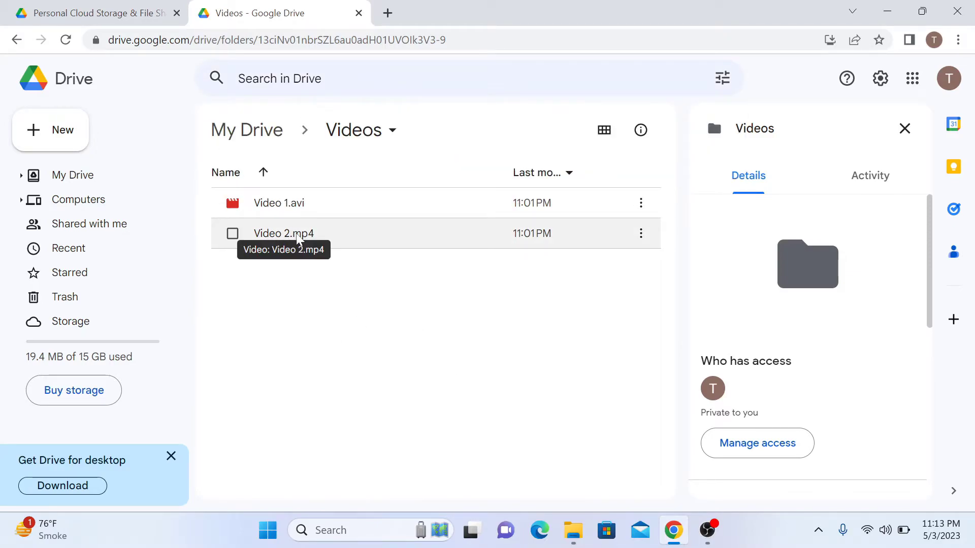
Step: Download Video 2.mp4 via its context menu and open it from Chrome's download bar
right_click(283, 233)
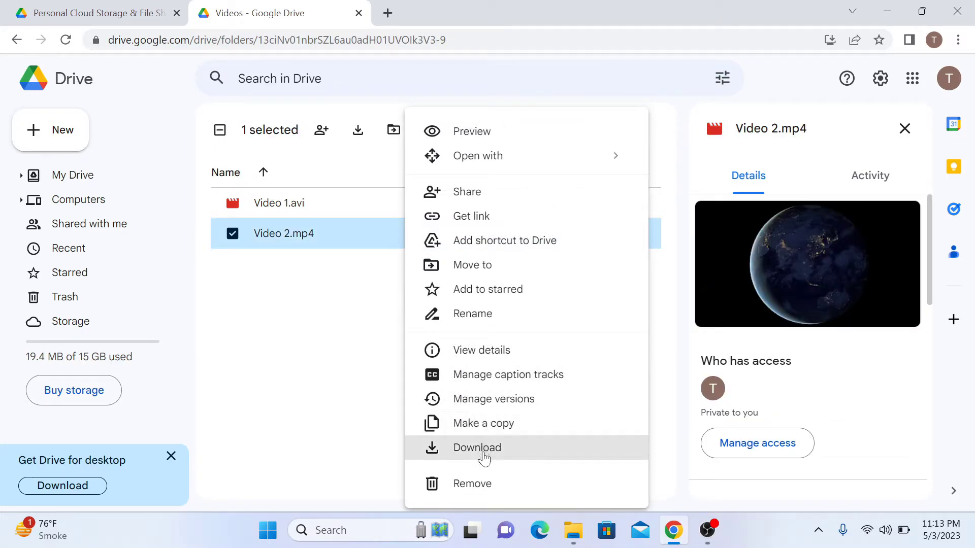
left_click(477, 447)
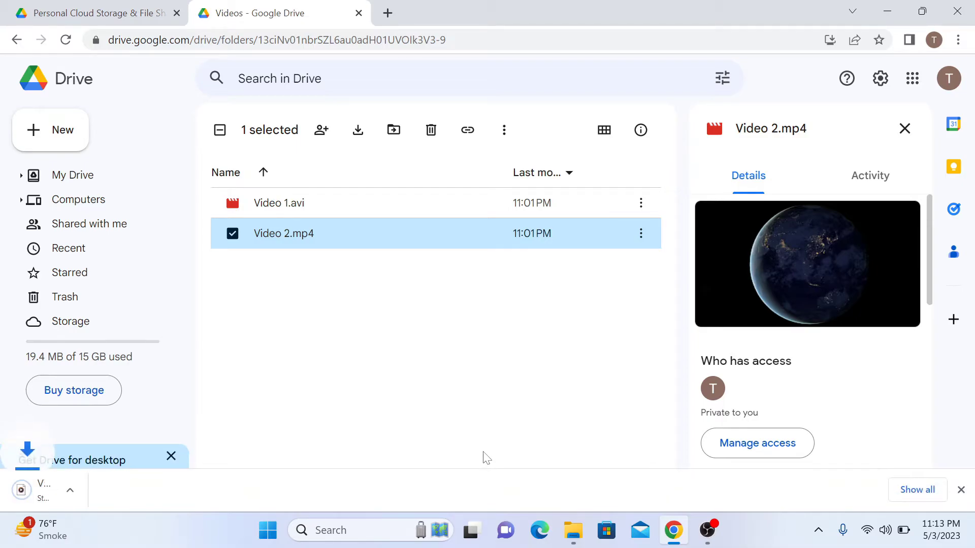
left_click(357, 130)
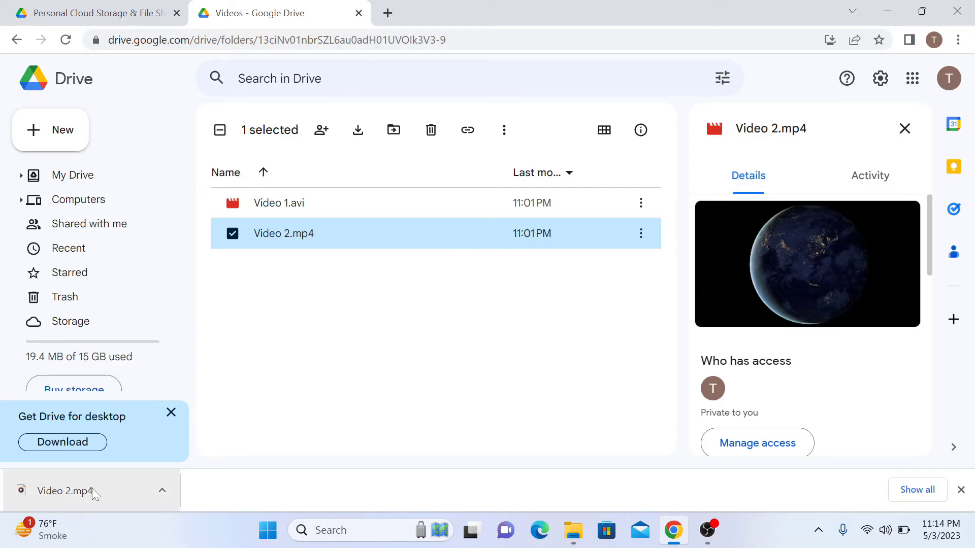
left_click(65, 492)
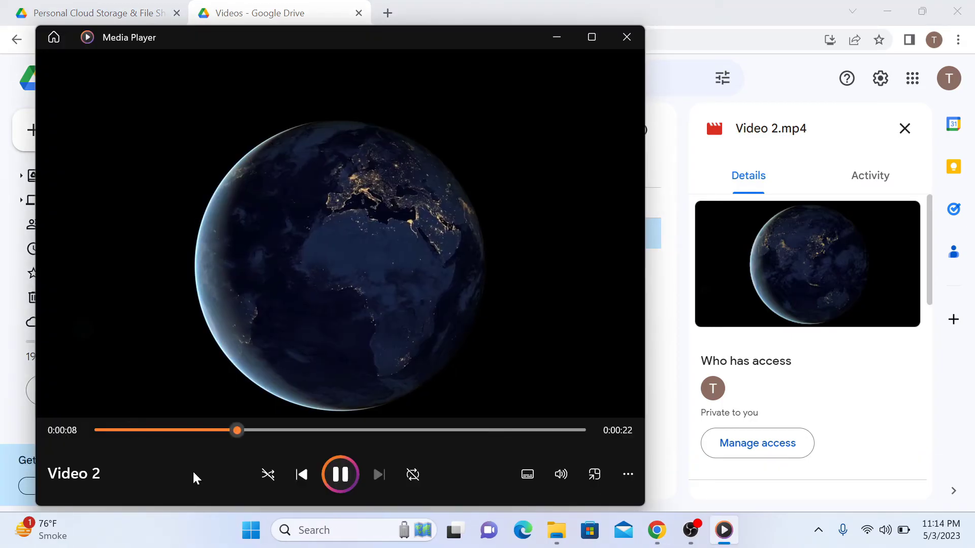